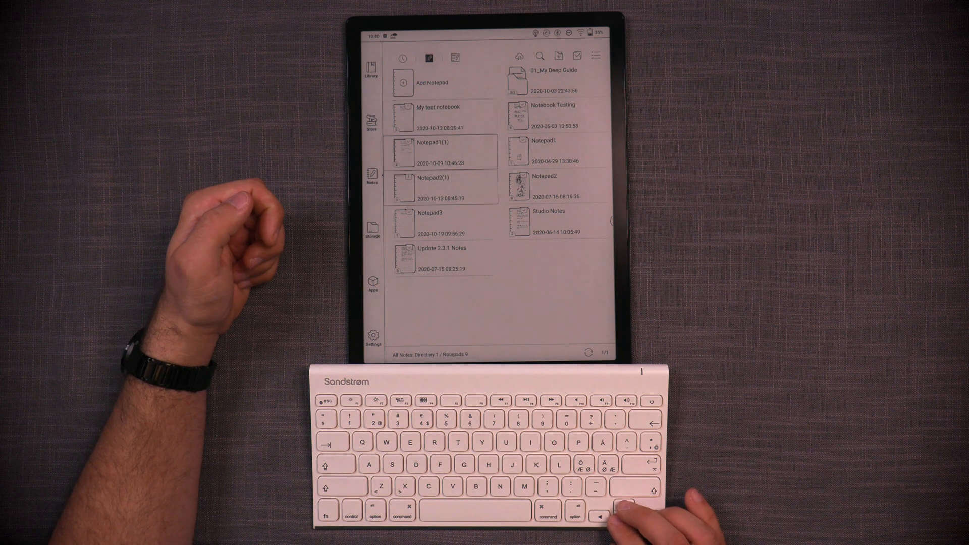
Step: Move the focus frame down the Notes list onto the Update 2.3.1 Notes notebook
click(436, 117)
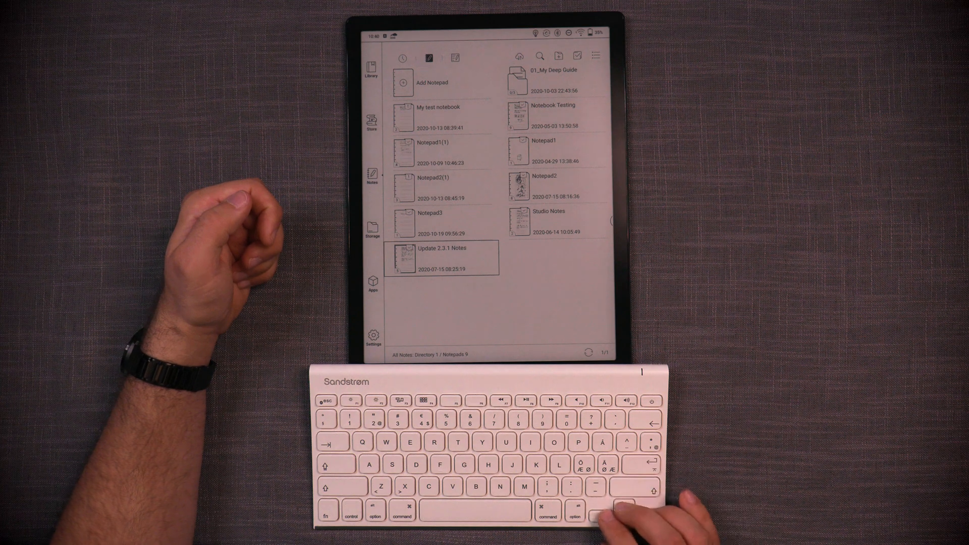
click(441, 257)
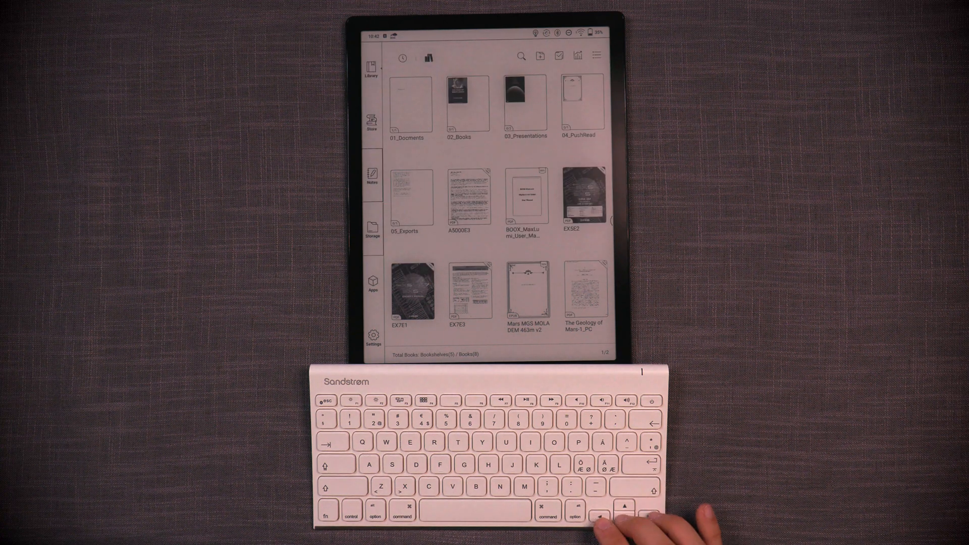
Step: Switch to the Apps page from the sidebar and step through the installed apps
click(372, 282)
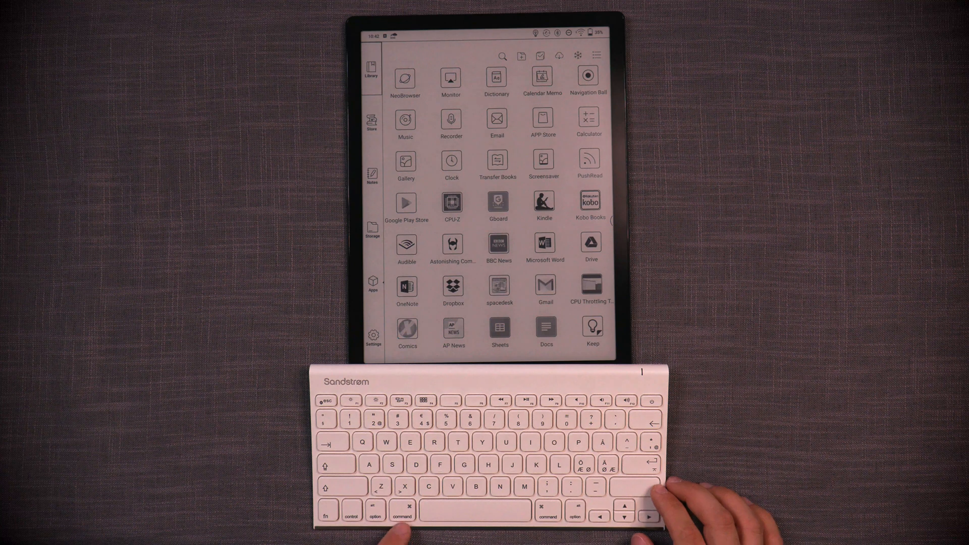
click(372, 67)
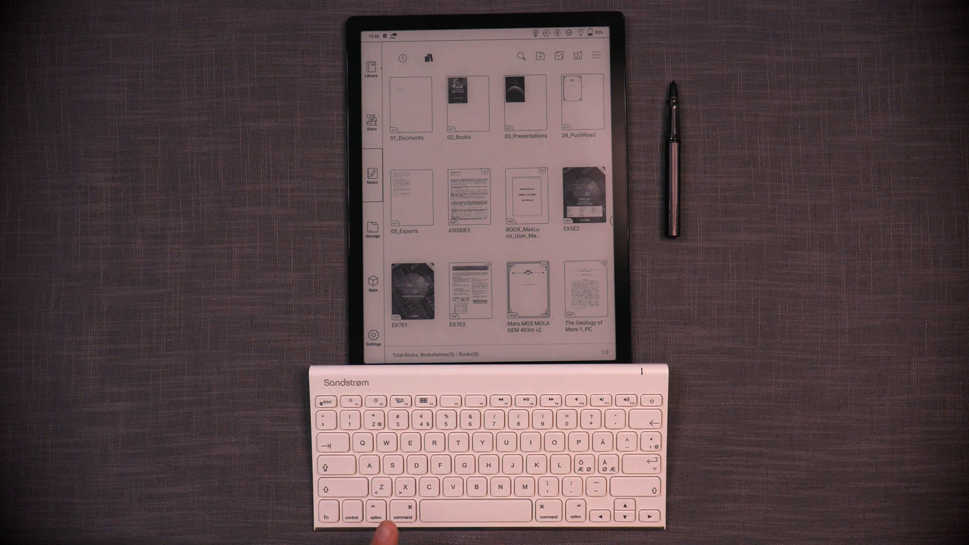
Step: Launch NeoBrowser from the Library with the keyboard shortcut
key(ctrl+n)
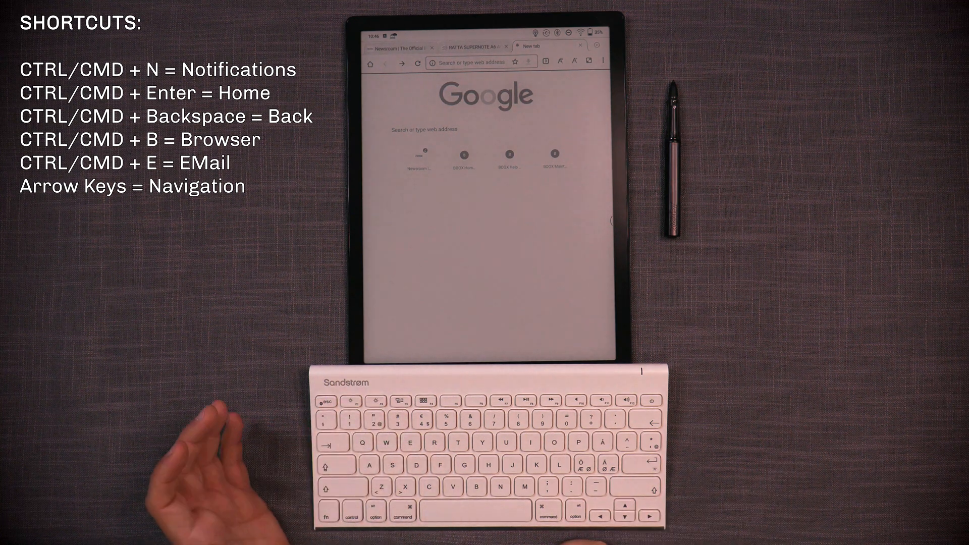
Step: Focus the address bar of the new Google tab, ready for a search
key(ctrl+e)
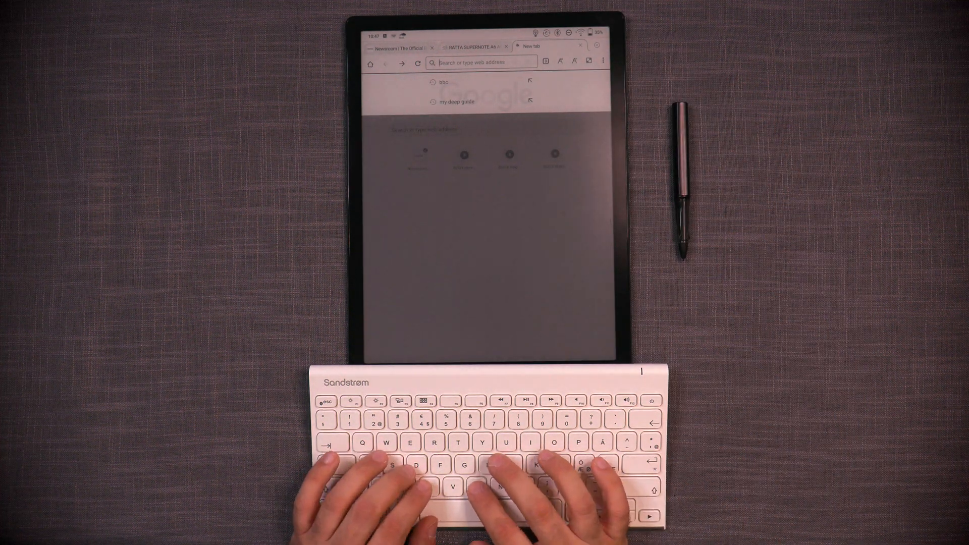
Step: Run a Google search for bbc from the address bar
key(Return)
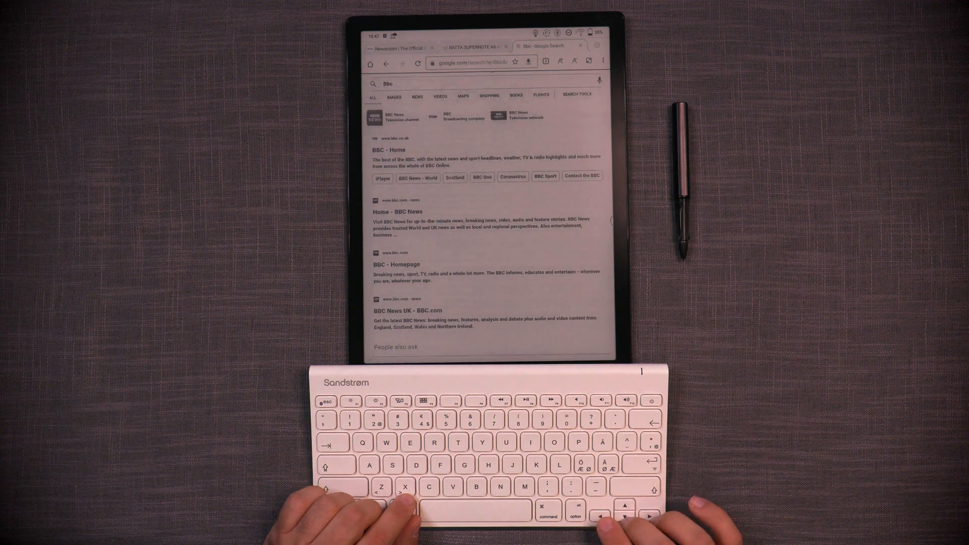
Step: Scroll the bbc results down to People also ask and back up near BBC Home
scroll(down, 3)
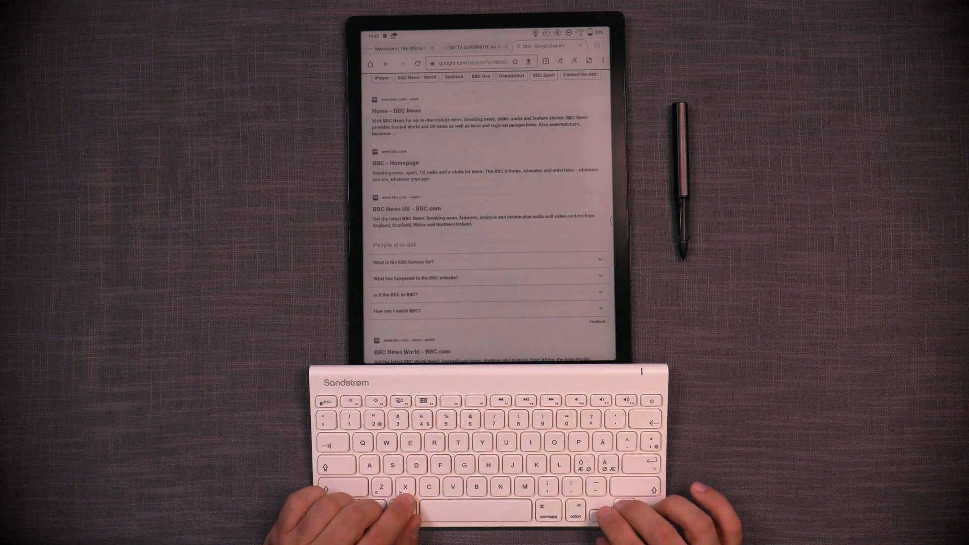
scroll(up, 3)
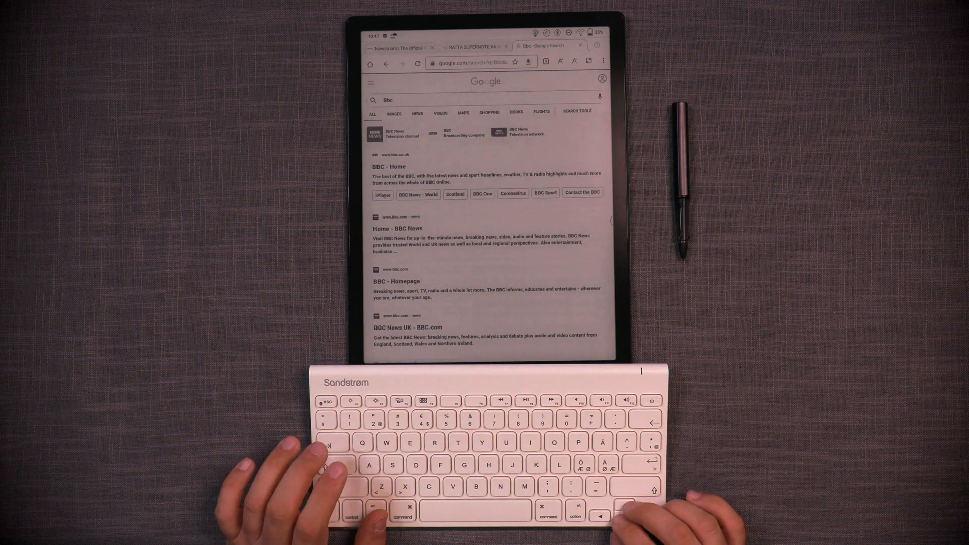
scroll(down, 3)
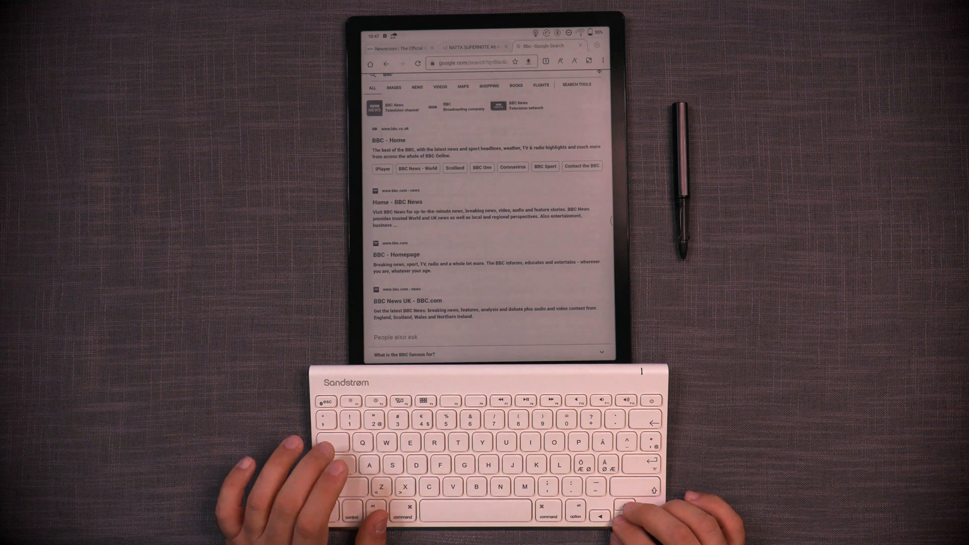